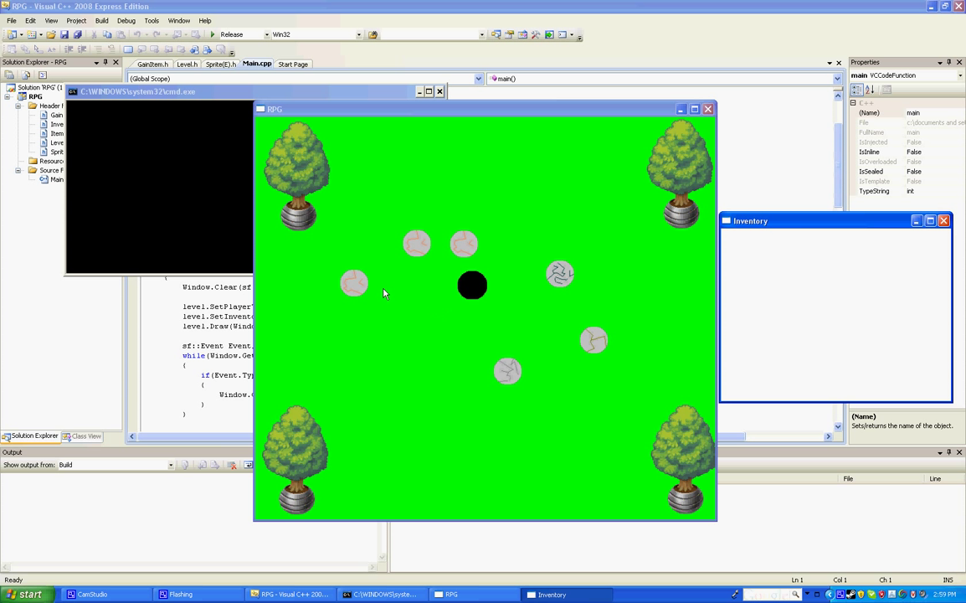
{"action": "mouse_move", "coordinate": [492, 249]}
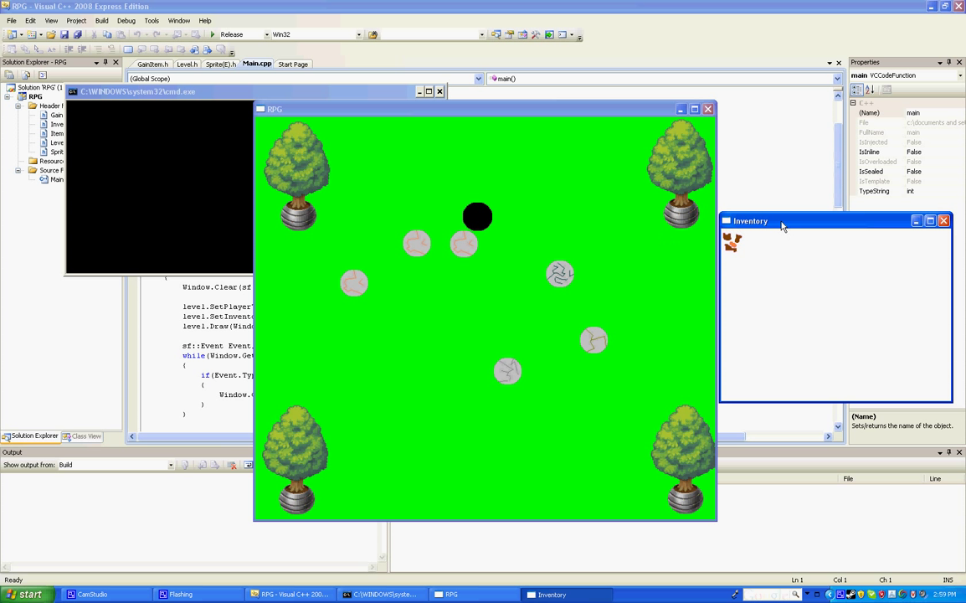
Step: Shift the Inventory window over the game area while gathering ore, then back to the right
{"action": "left_click_drag", "start_coordinate": [750, 221], "coordinate": [573, 173]}
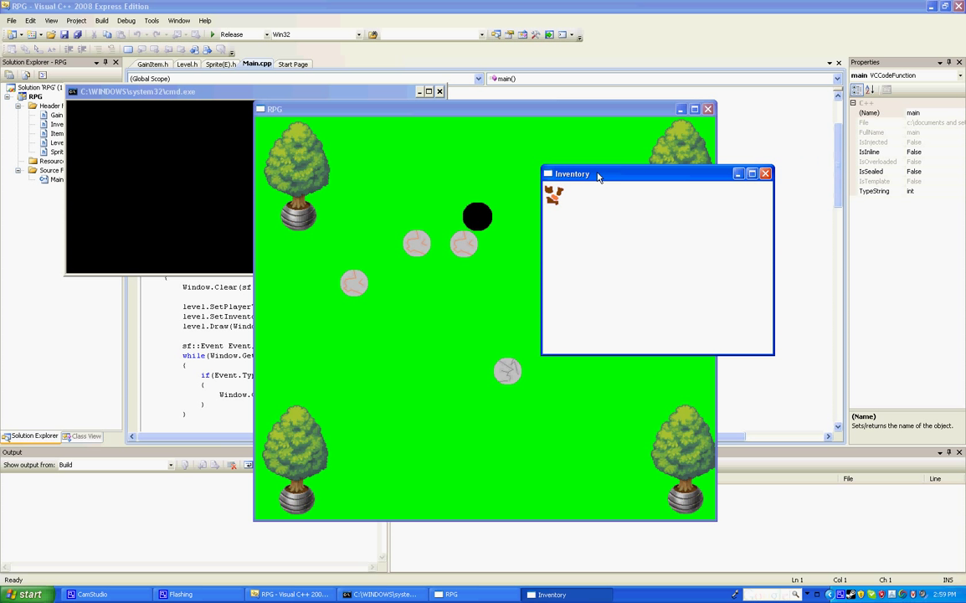
{"action": "mouse_move", "coordinate": [574, 221]}
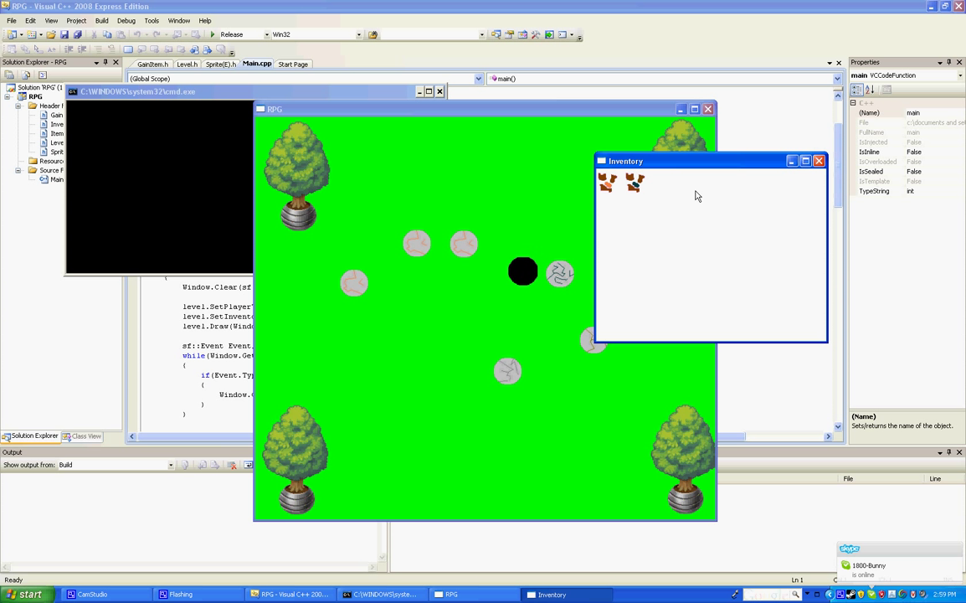
{"action": "left_click_drag", "start_coordinate": [627, 161], "coordinate": [710, 170]}
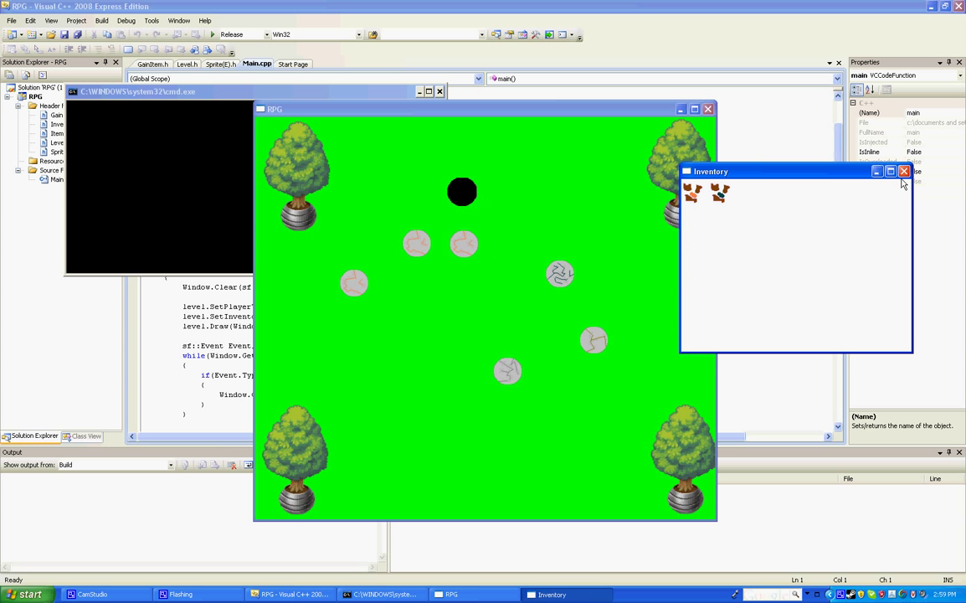
Step: Focus the game window and keep walking over rocks until four ore pieces are held
{"action": "left_click", "coordinate": [901, 173]}
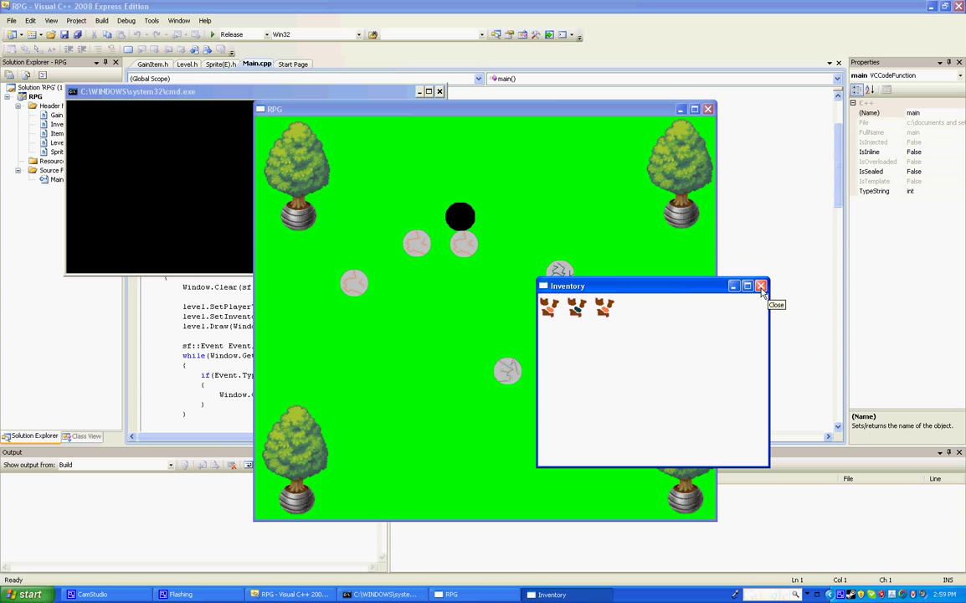
{"action": "left_click", "coordinate": [760, 285]}
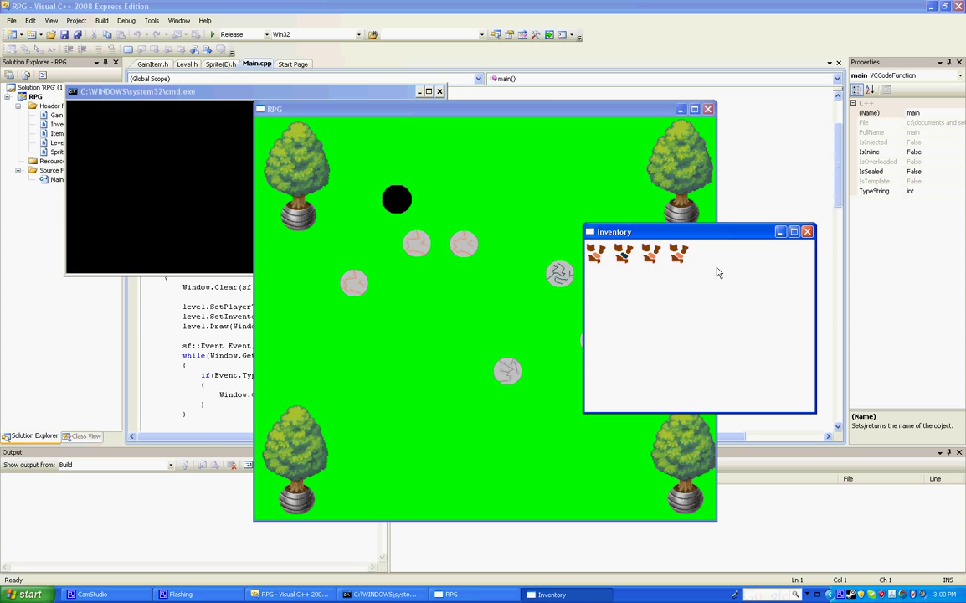
Step: Quit the running game, returning to the Visual C++ Start Page
{"action": "key", "text": "Up"}
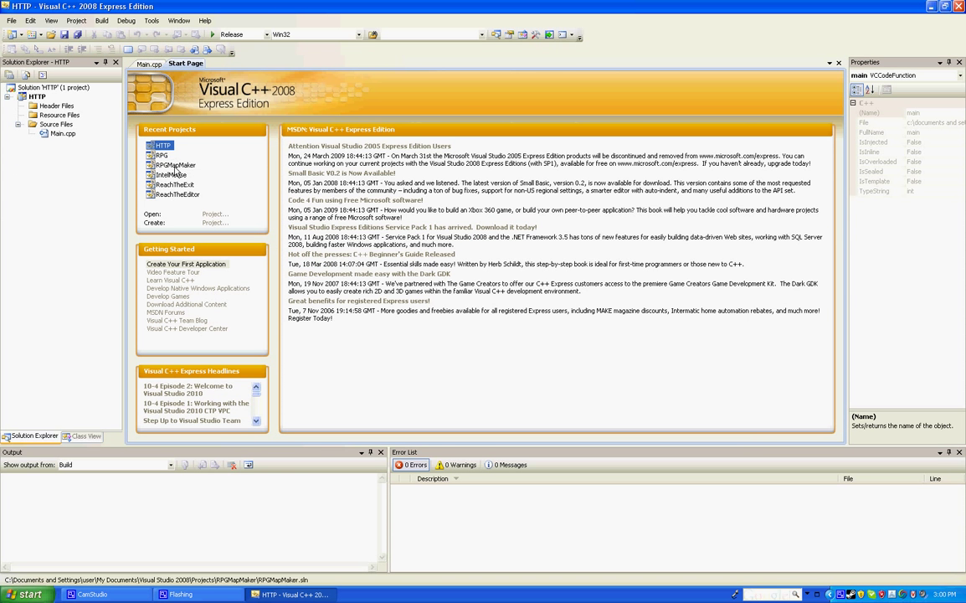
Step: Open the RPGMapMaker project from Recent Projects and run the level editor
{"action": "double_click", "coordinate": [171, 164]}
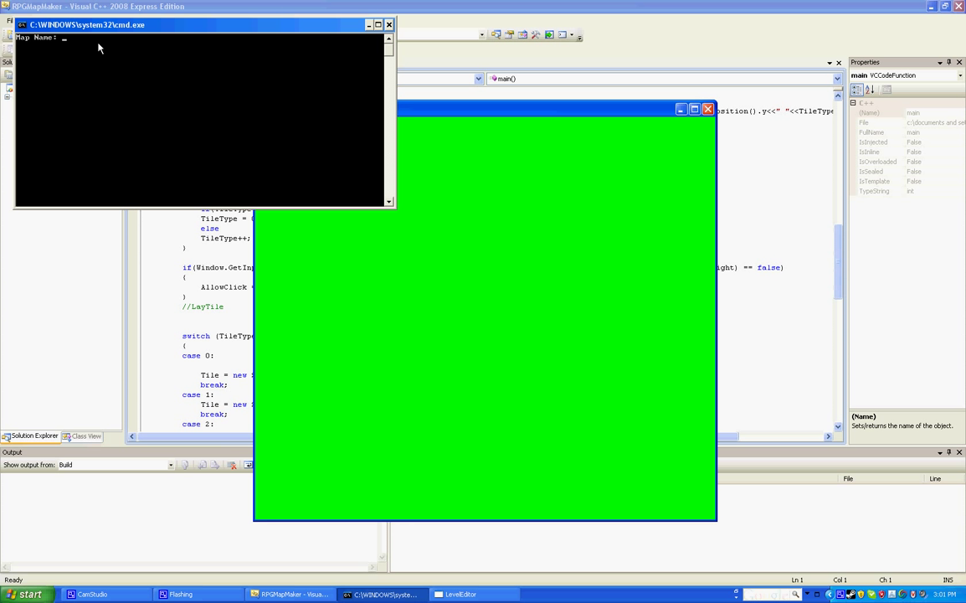
Step: Name the map Level1, then place ore rocks, the player marker and trees on the field
{"action": "type", "text": "Level1"}
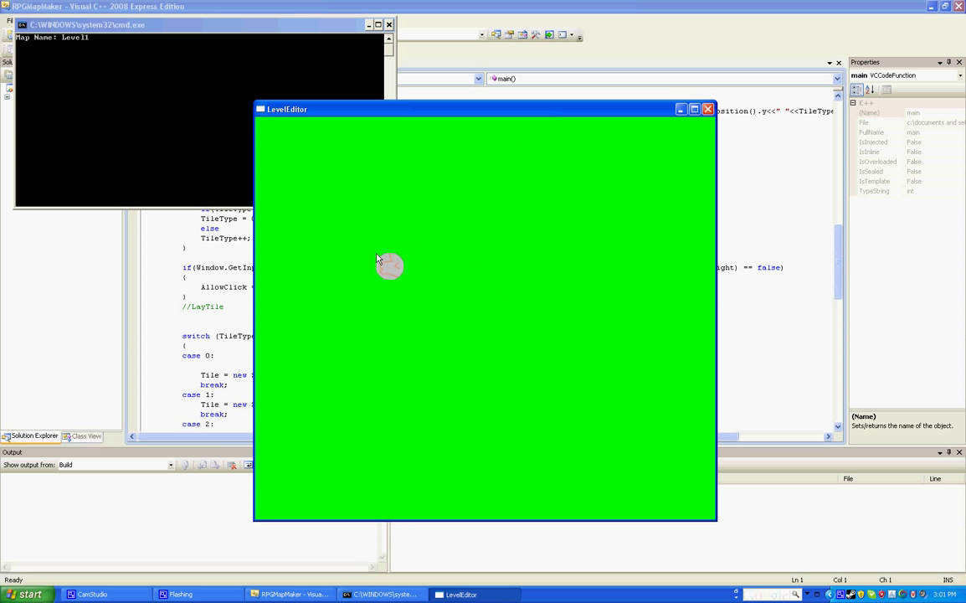
{"action": "left_click", "coordinate": [484, 318]}
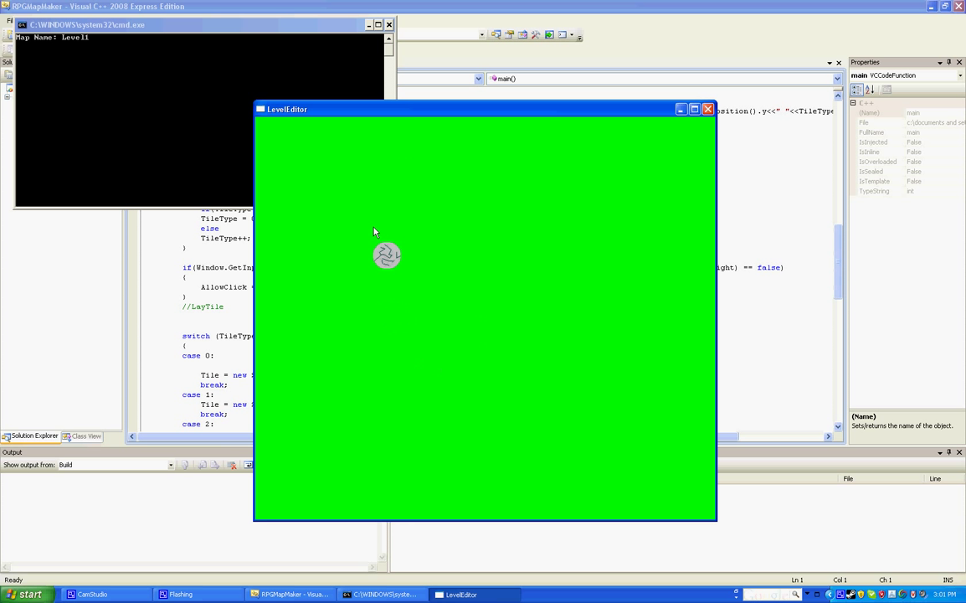
{"action": "left_click", "coordinate": [417, 278]}
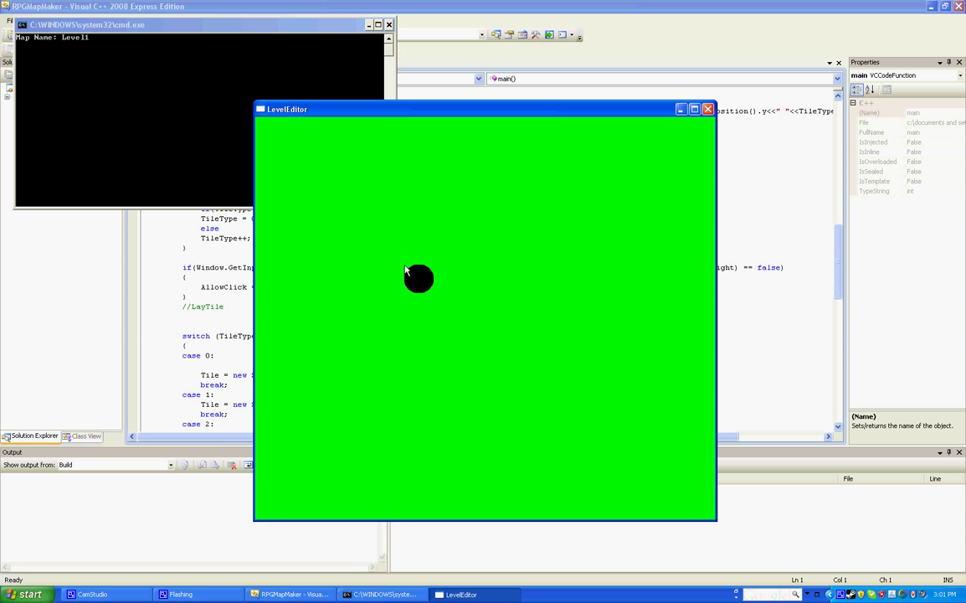
{"action": "left_click", "coordinate": [596, 389]}
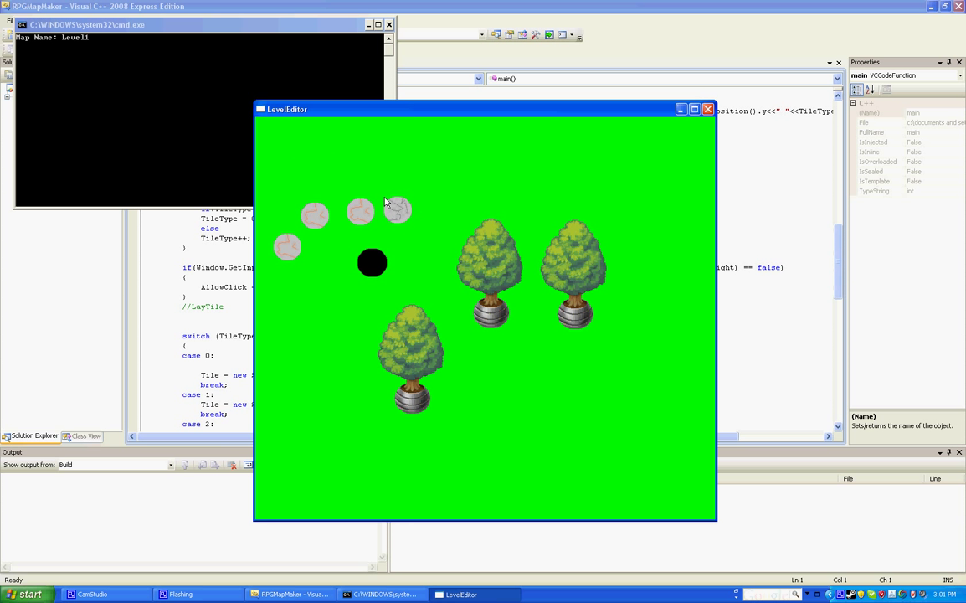
{"action": "left_click", "coordinate": [707, 109]}
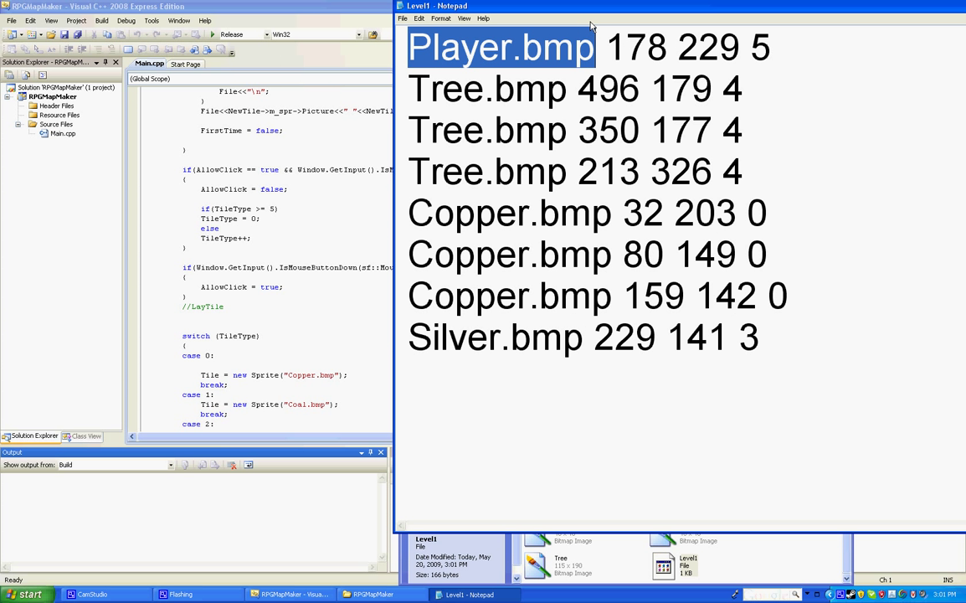
Step: Highlight the Player.bmp entry's x, y and type values in the map file, then clear the selection
{"action": "double_click", "coordinate": [640, 47]}
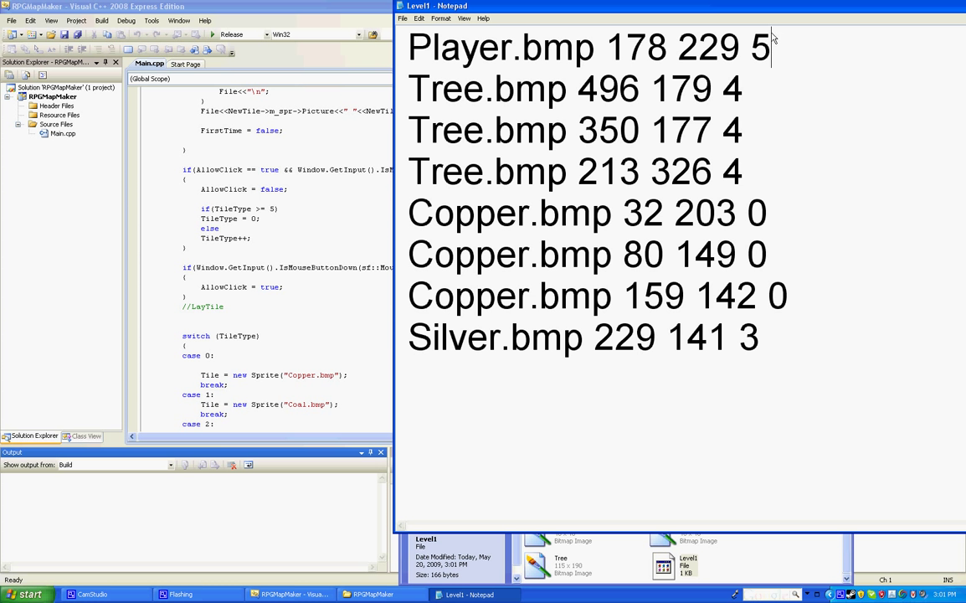
{"action": "double_click", "coordinate": [754, 45]}
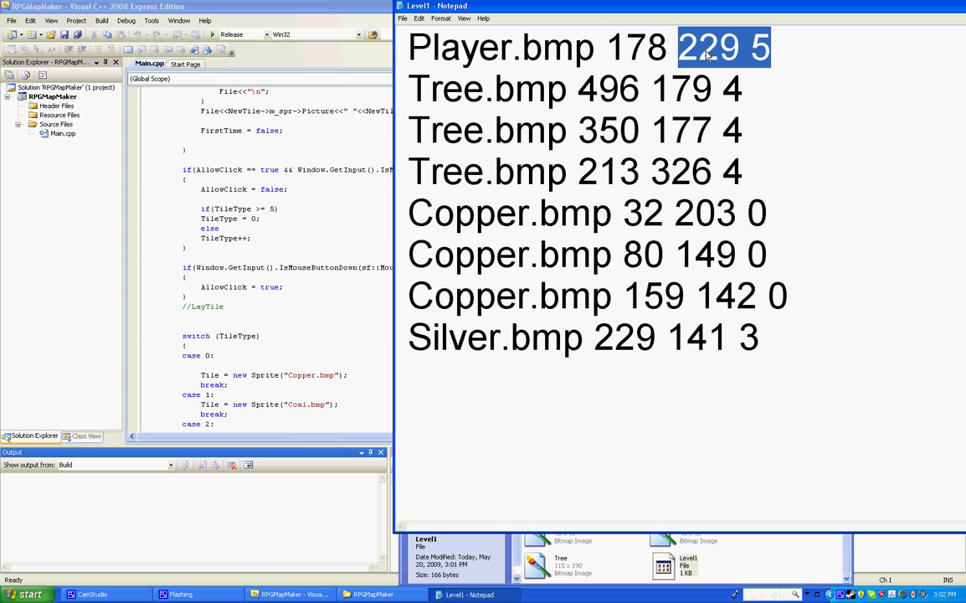
{"action": "left_click", "coordinate": [767, 111]}
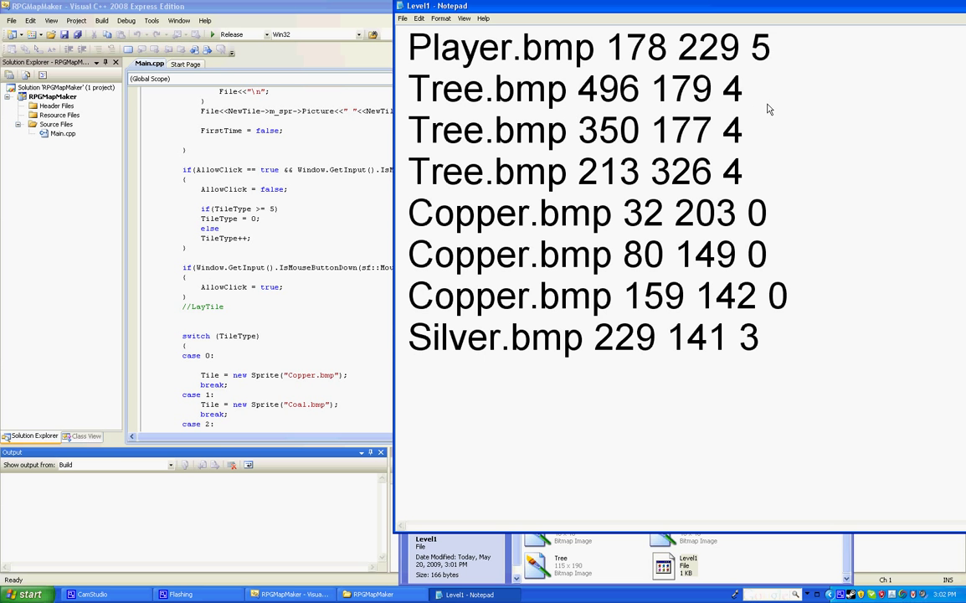
{"action": "mouse_move", "coordinate": [610, 285]}
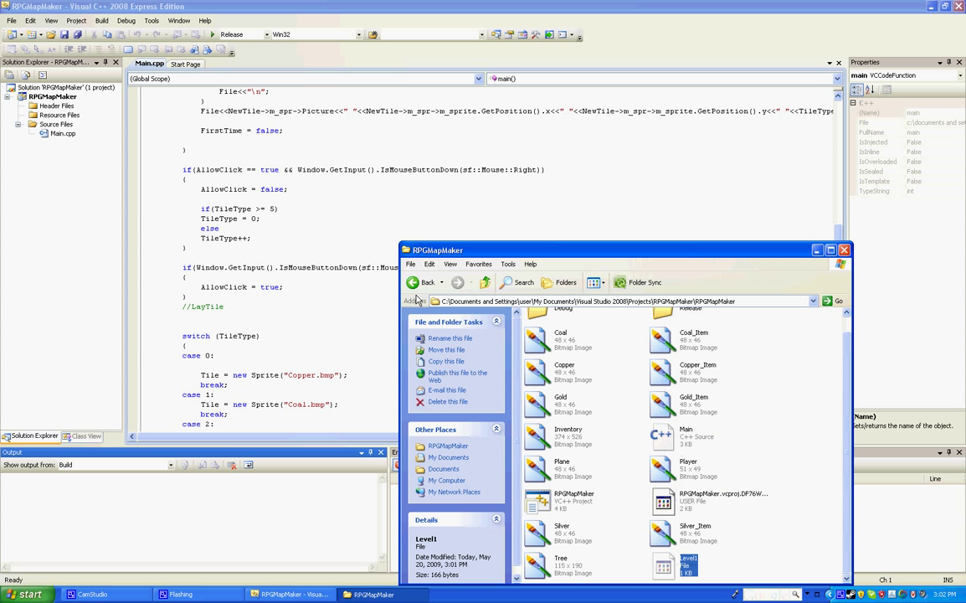
Step: Paste the cut Level1 file into the RPG project folder
{"action": "left_click", "coordinate": [424, 282]}
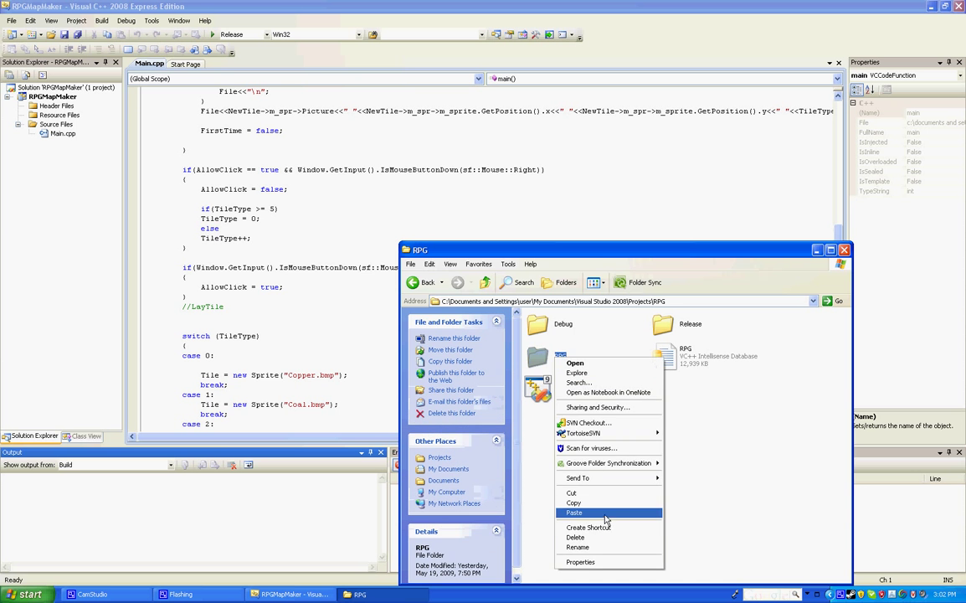
{"action": "left_click", "coordinate": [573, 513]}
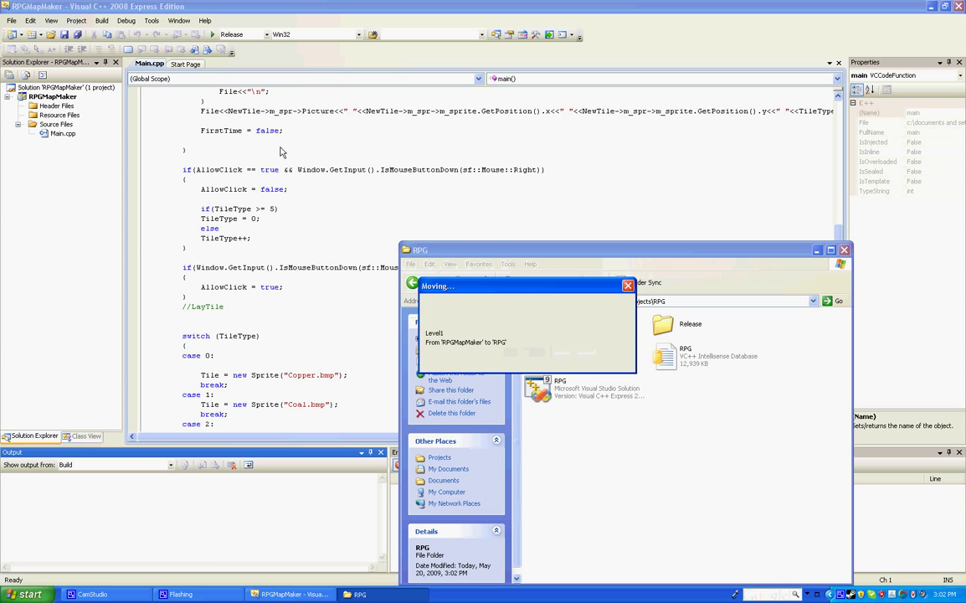